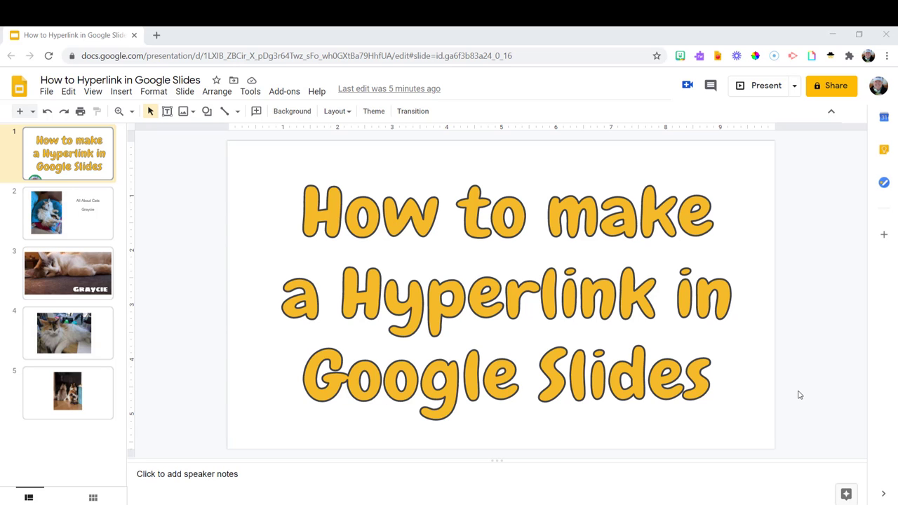
Step: Go to slide 2 with the cat photo and the All About Cats heading
{"action": "left_click", "coordinate": [68, 213]}
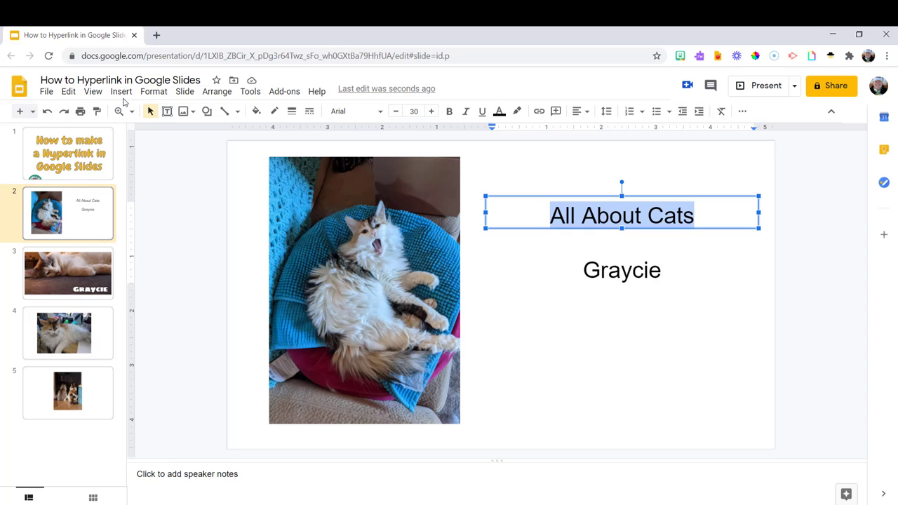
{"action": "left_click", "coordinate": [121, 91]}
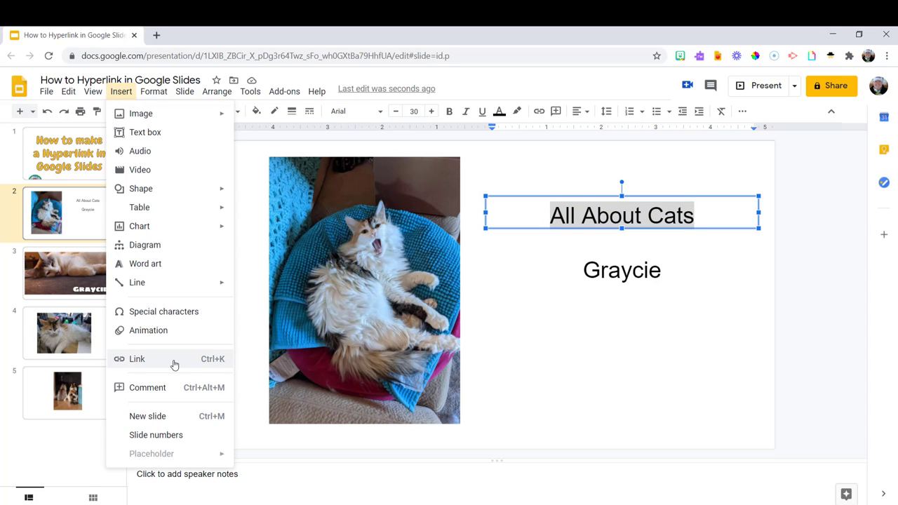
{"action": "mouse_move", "coordinate": [539, 111]}
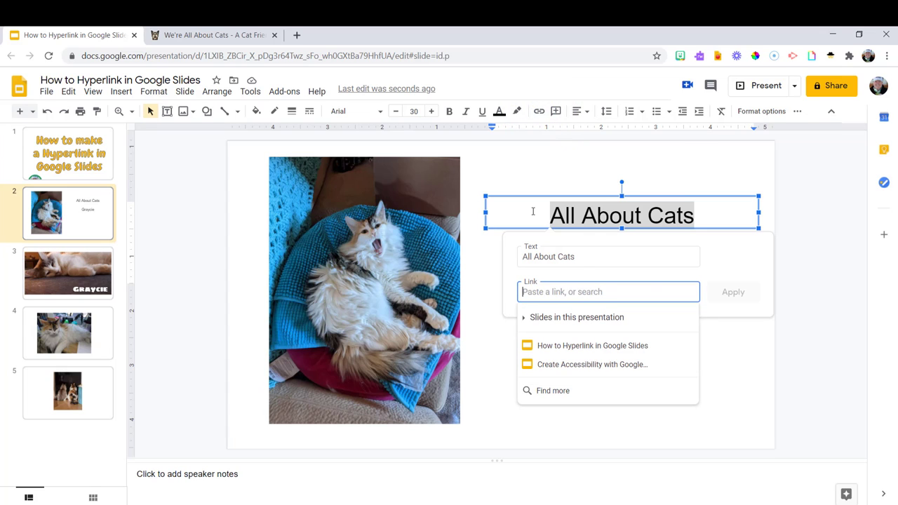
{"action": "type", "text": "www.a"}
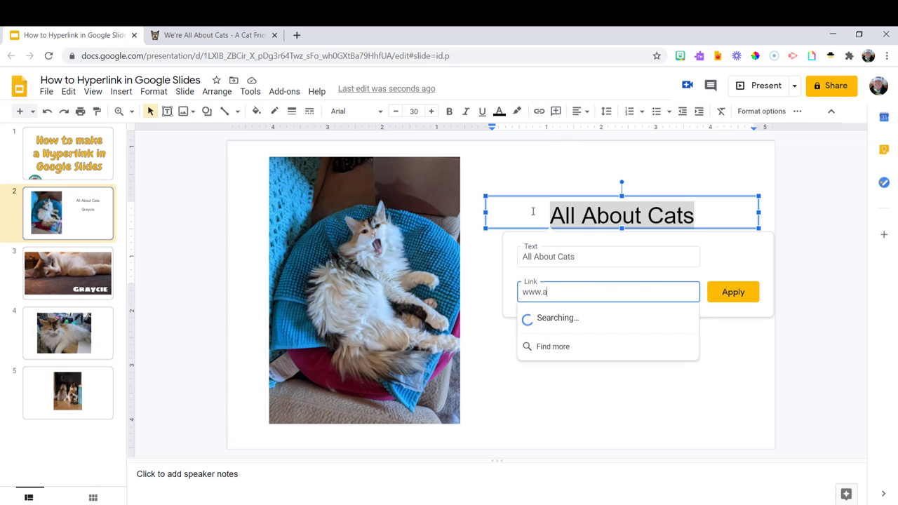
{"action": "type", "text": "llaboutcats.com/"}
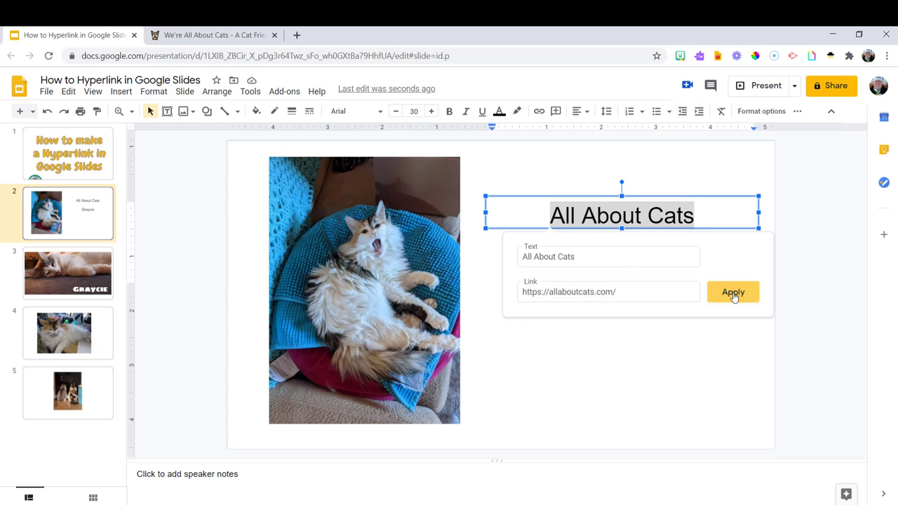
{"action": "left_click", "coordinate": [733, 291]}
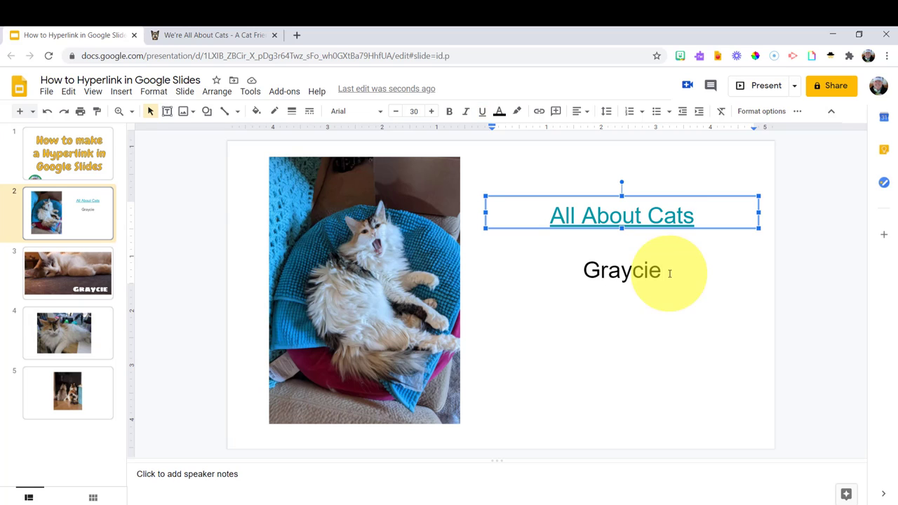
Step: Make the word Graycie a link to Slide 3 of this presentation and deselect the text
{"action": "double_click", "coordinate": [622, 270]}
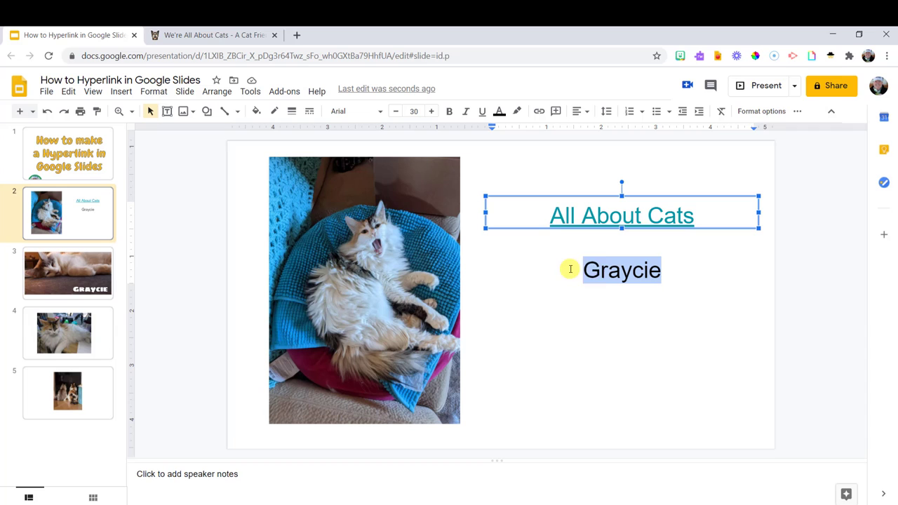
{"action": "left_click", "coordinate": [539, 111]}
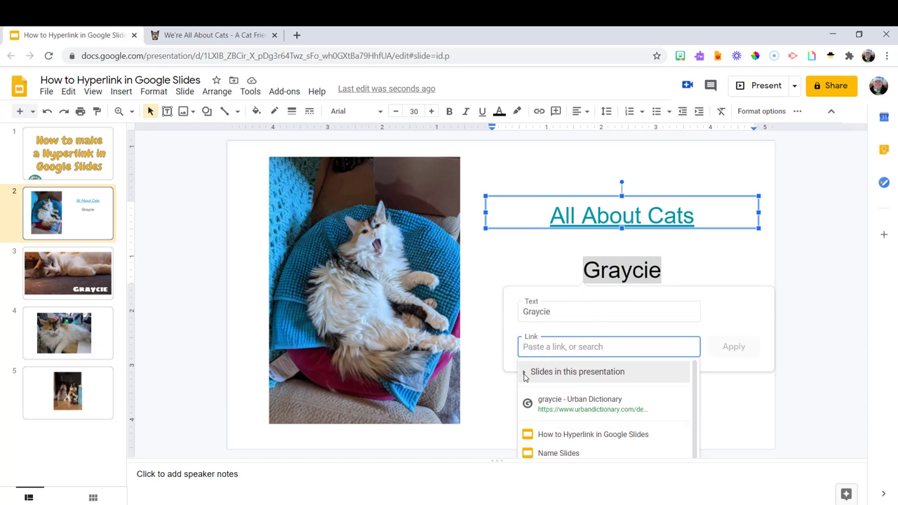
{"action": "left_click", "coordinate": [576, 371]}
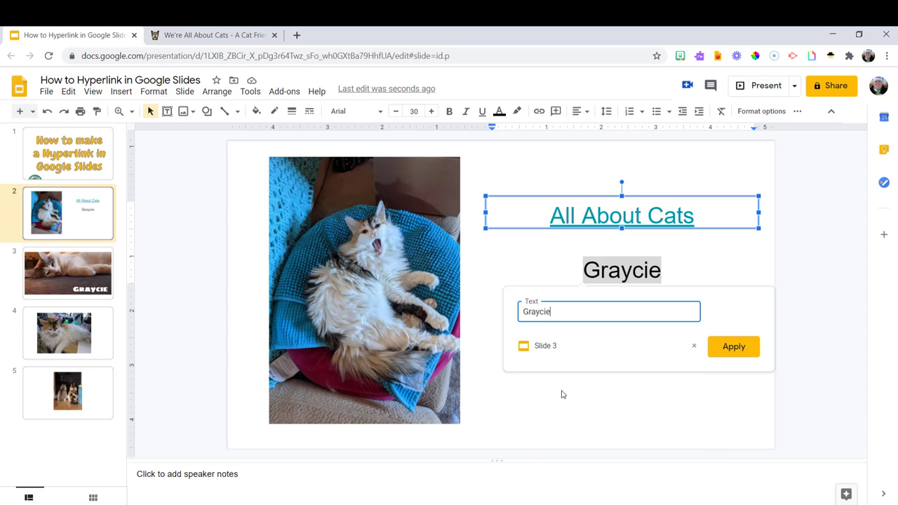
{"action": "left_click", "coordinate": [733, 345]}
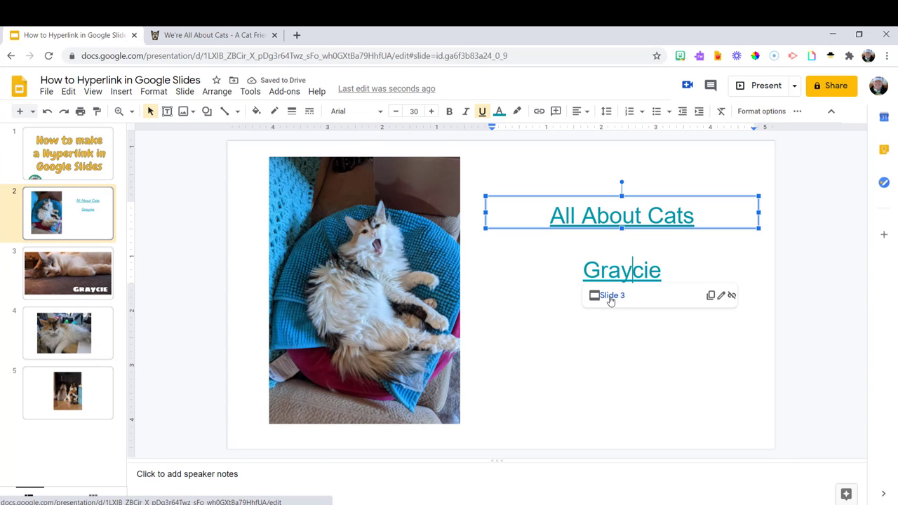
{"action": "left_click", "coordinate": [611, 294]}
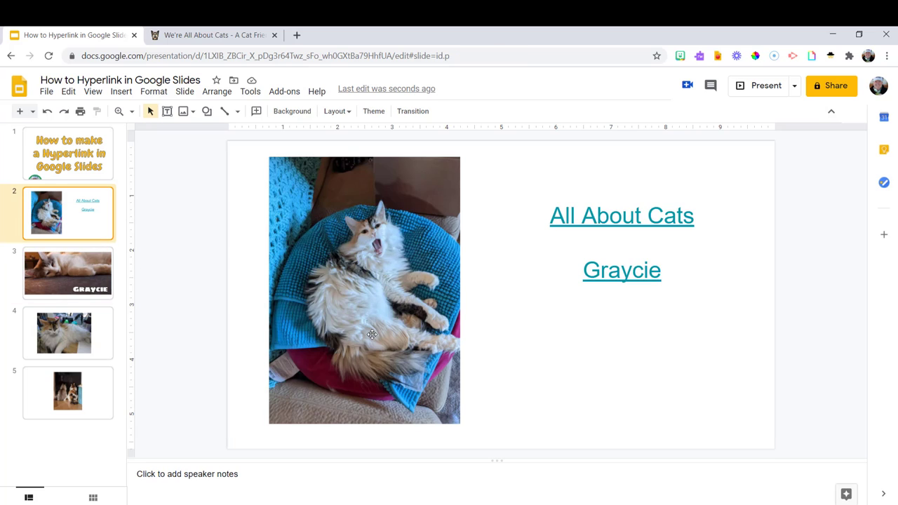
{"action": "mouse_move", "coordinate": [418, 348]}
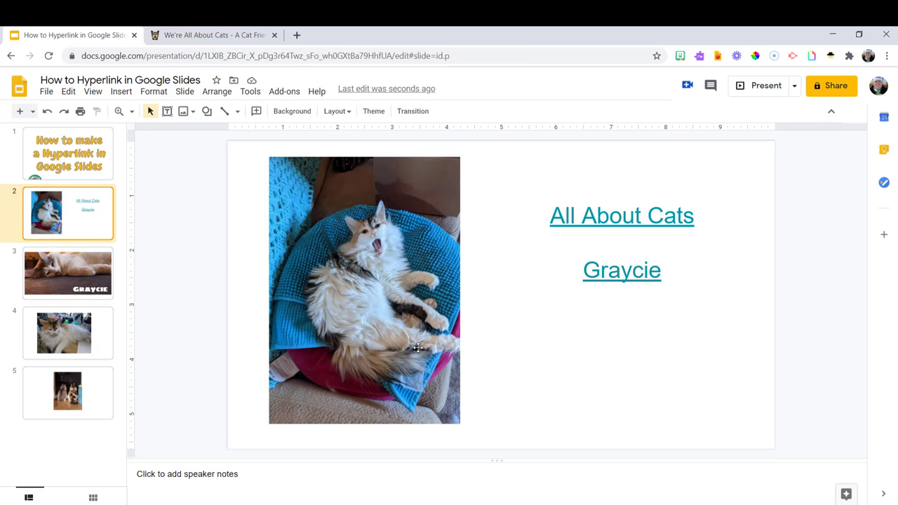
Step: Apply a Sun shape mask to the cat photo using Mask image > Shapes
{"action": "left_click", "coordinate": [365, 290]}
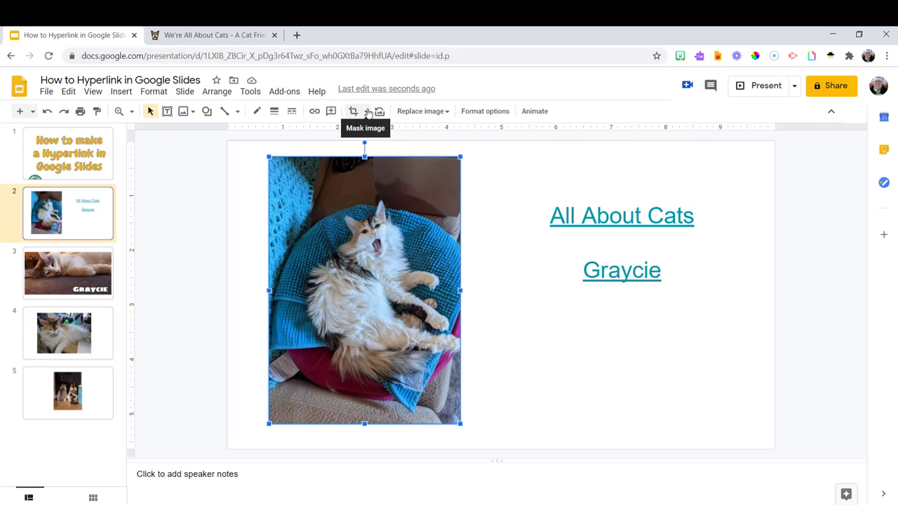
{"action": "mouse_move", "coordinate": [318, 167]}
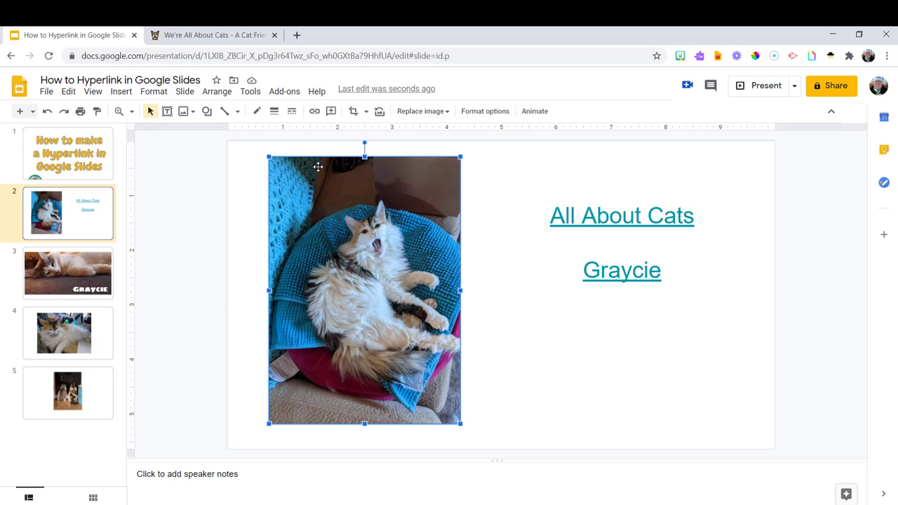
{"action": "mouse_move", "coordinate": [405, 156]}
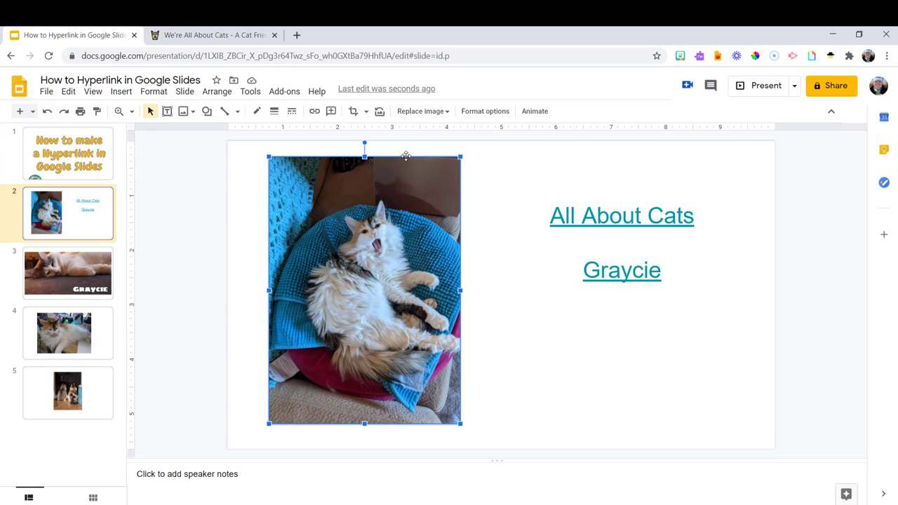
{"action": "mouse_move", "coordinate": [353, 111]}
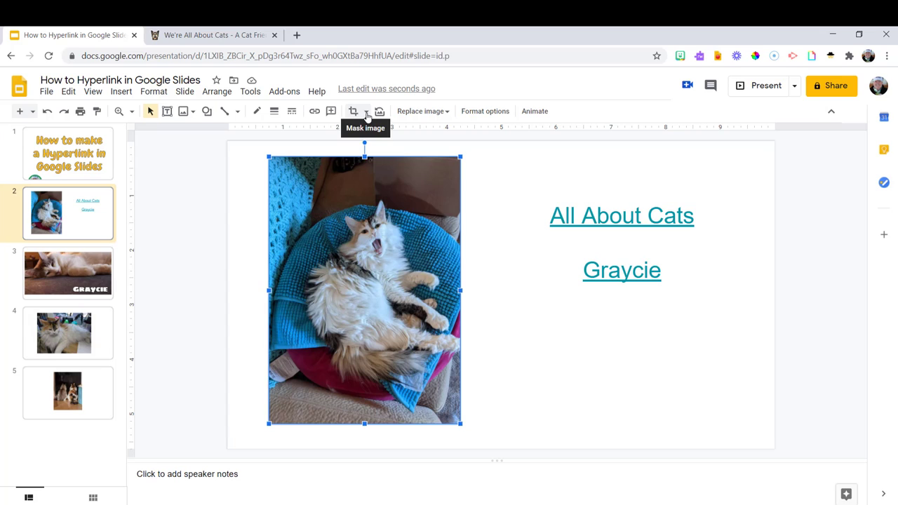
{"action": "left_click", "coordinate": [366, 111]}
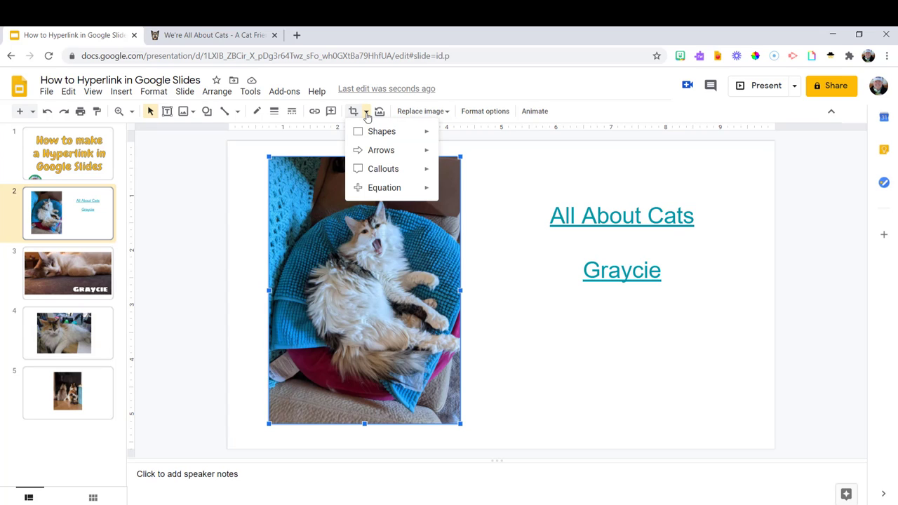
{"action": "left_click", "coordinate": [381, 132]}
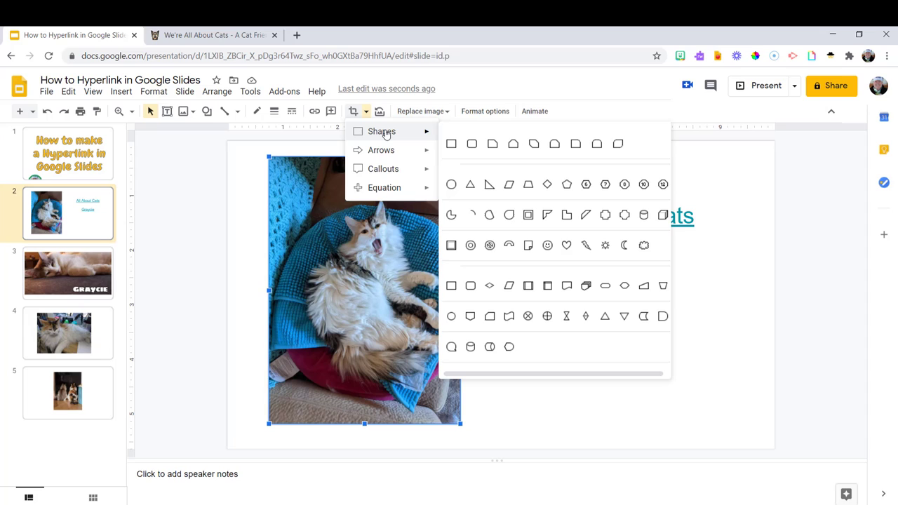
{"action": "mouse_move", "coordinate": [534, 143]}
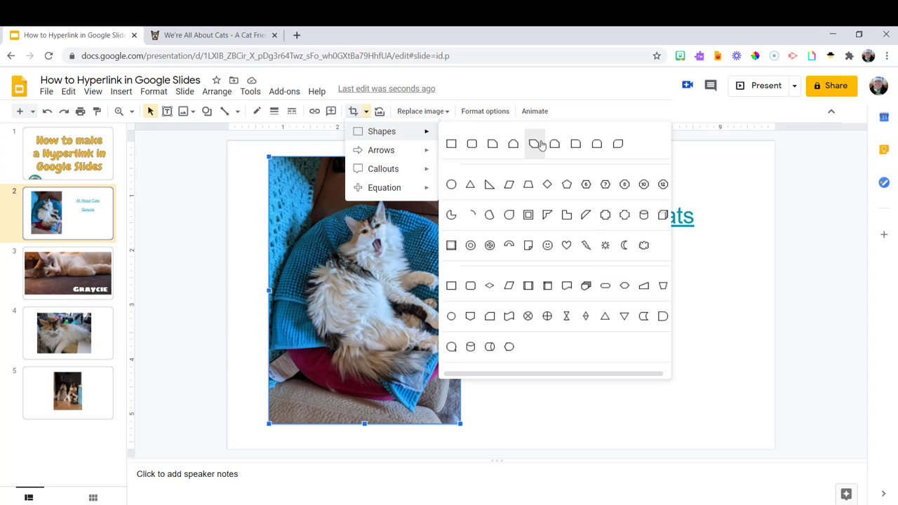
{"action": "mouse_move", "coordinate": [605, 245]}
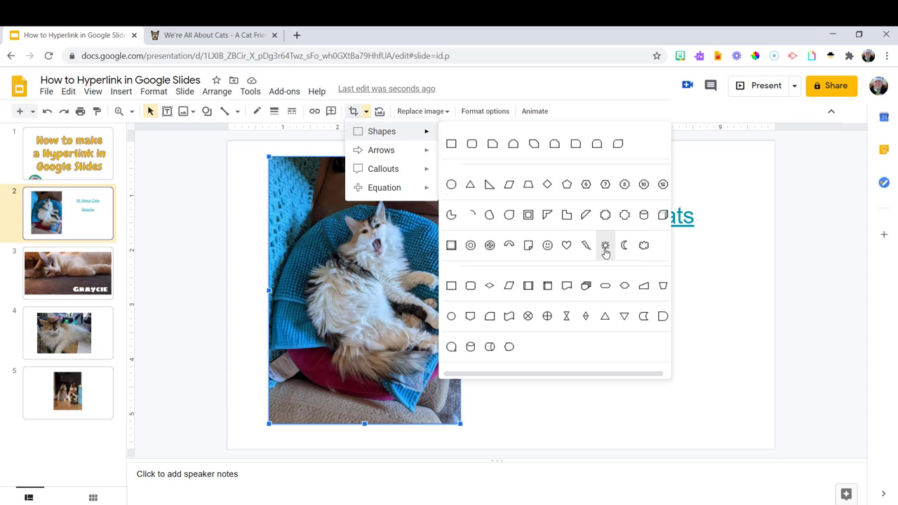
{"action": "left_click", "coordinate": [605, 245]}
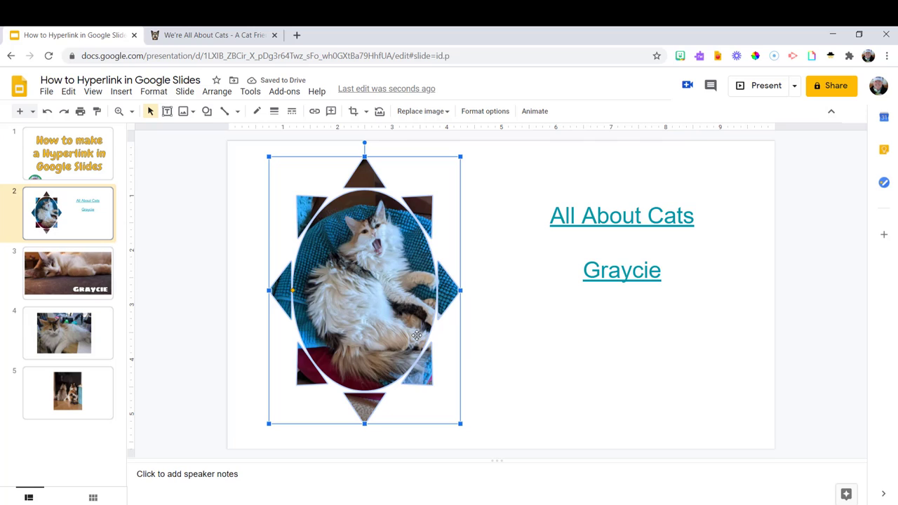
{"action": "mouse_move", "coordinate": [417, 330]}
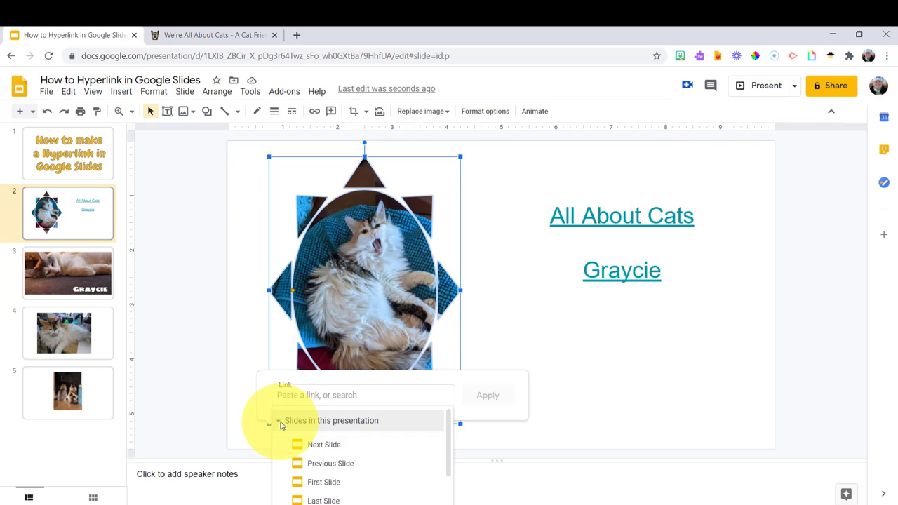
Step: Return to slide 2 after briefly viewing slide 4 to check the photo's slide link
{"action": "scroll", "scroll_direction": "down", "scroll_amount": 3}
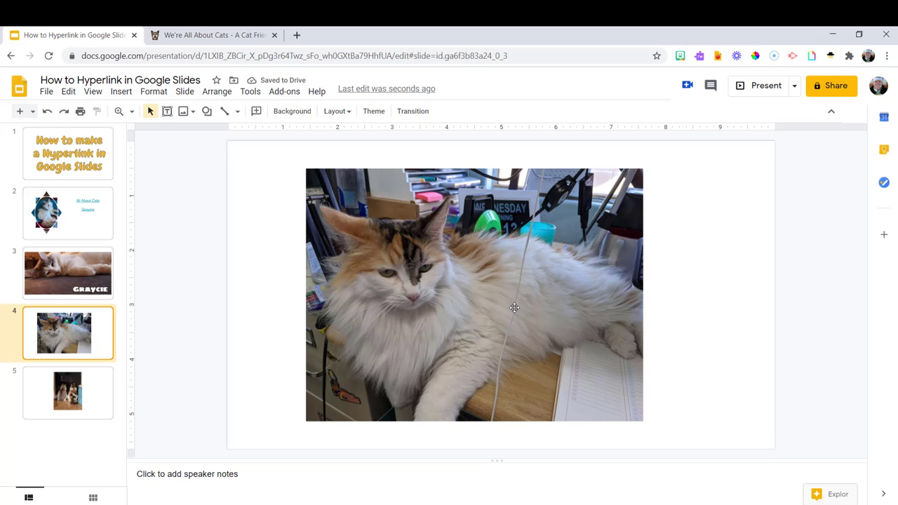
{"action": "mouse_move", "coordinate": [500, 317]}
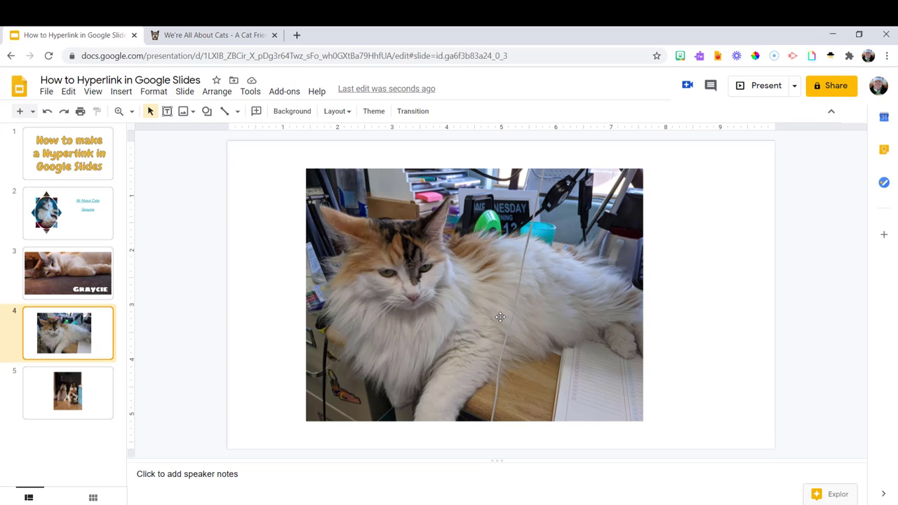
{"action": "left_click", "coordinate": [67, 213]}
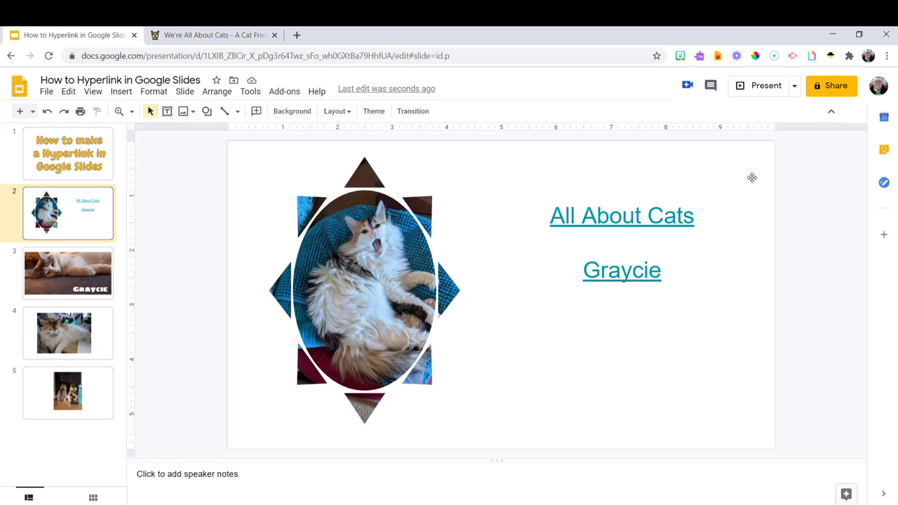
Step: Draw a heart in the top-right corner and give it a transparent border
{"action": "left_click", "coordinate": [749, 163]}
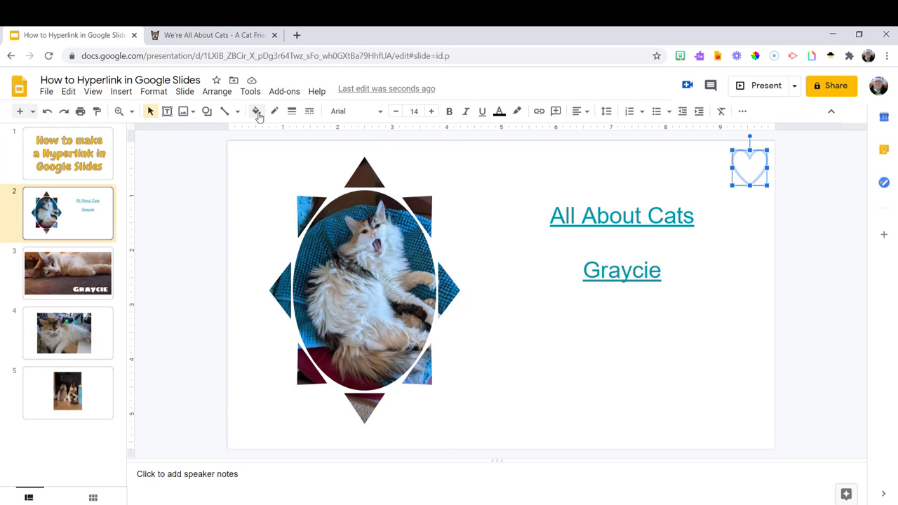
{"action": "left_click", "coordinate": [256, 111]}
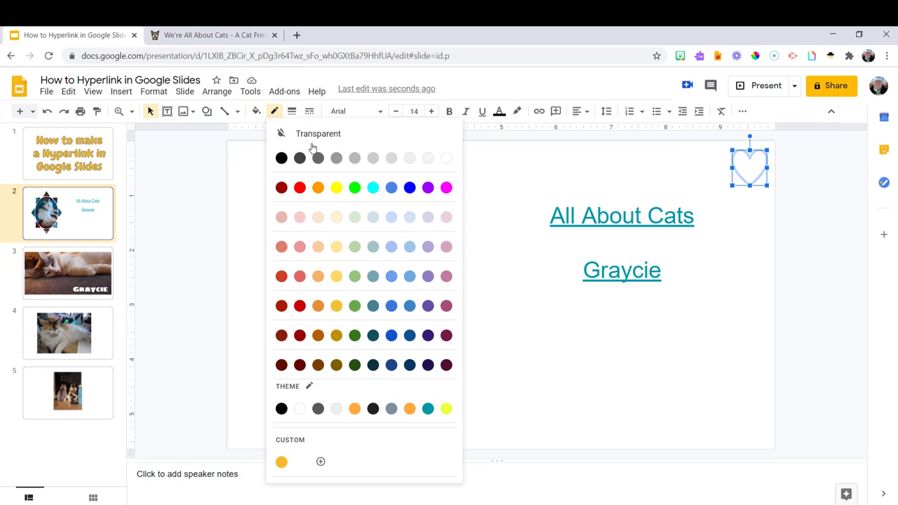
{"action": "left_click", "coordinate": [318, 133]}
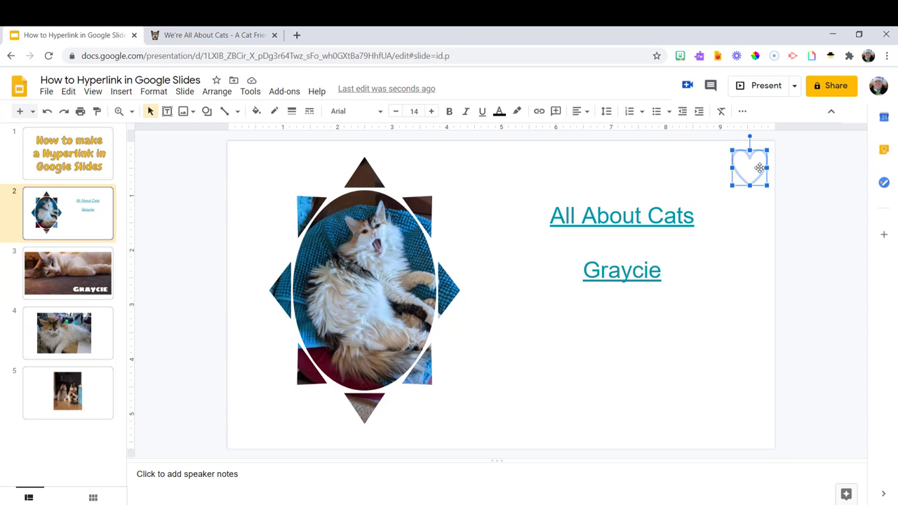
Step: Link the invisible heart to Slide 5 of this presentation
{"action": "left_click", "coordinate": [539, 110]}
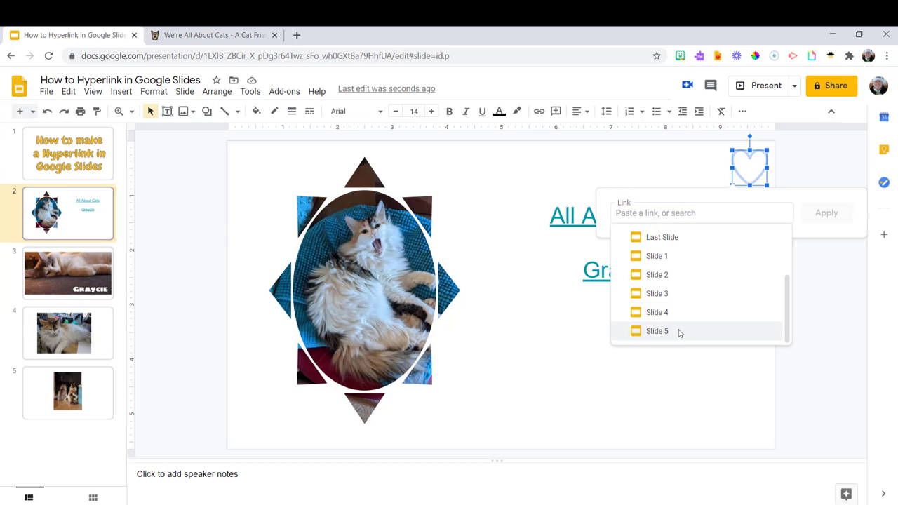
{"action": "left_click", "coordinate": [658, 330]}
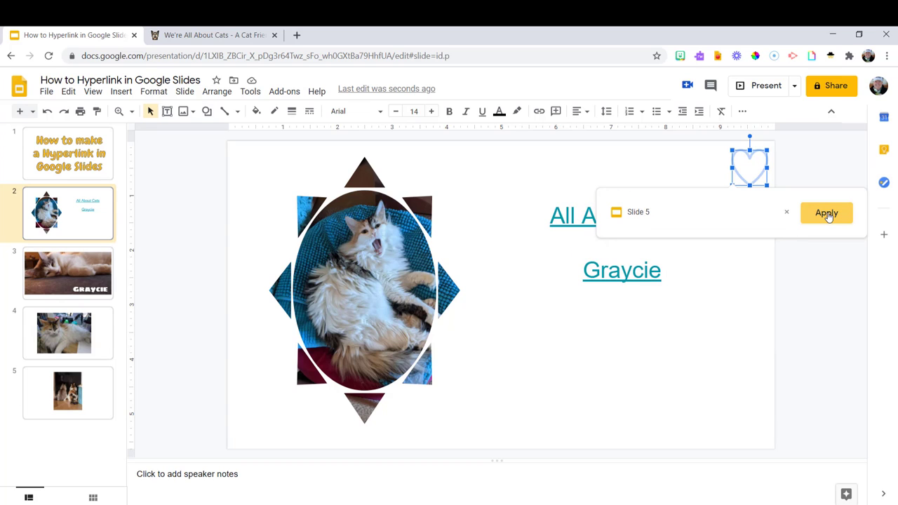
{"action": "left_click", "coordinate": [827, 213]}
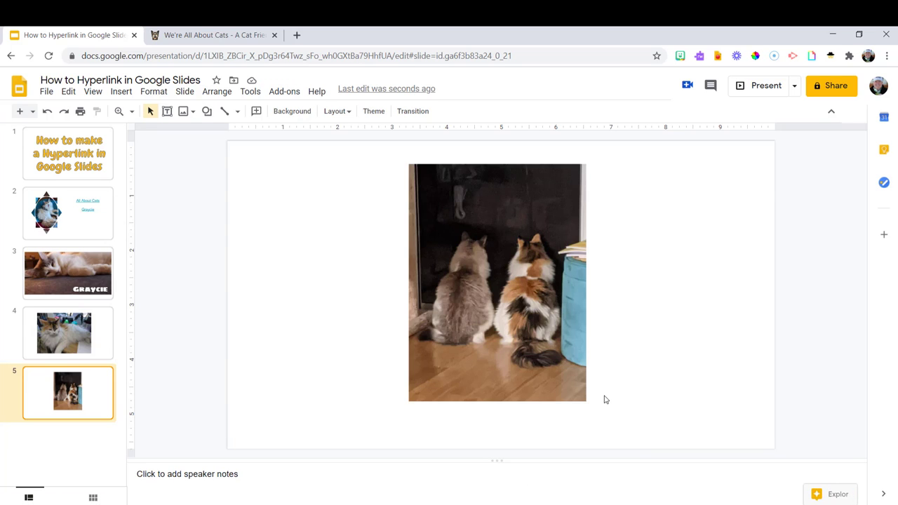
{"action": "mouse_move", "coordinate": [616, 401]}
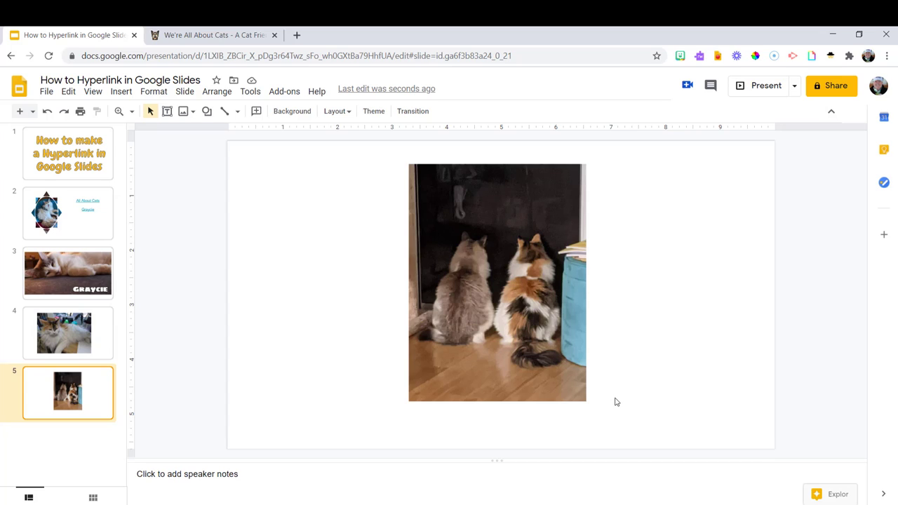